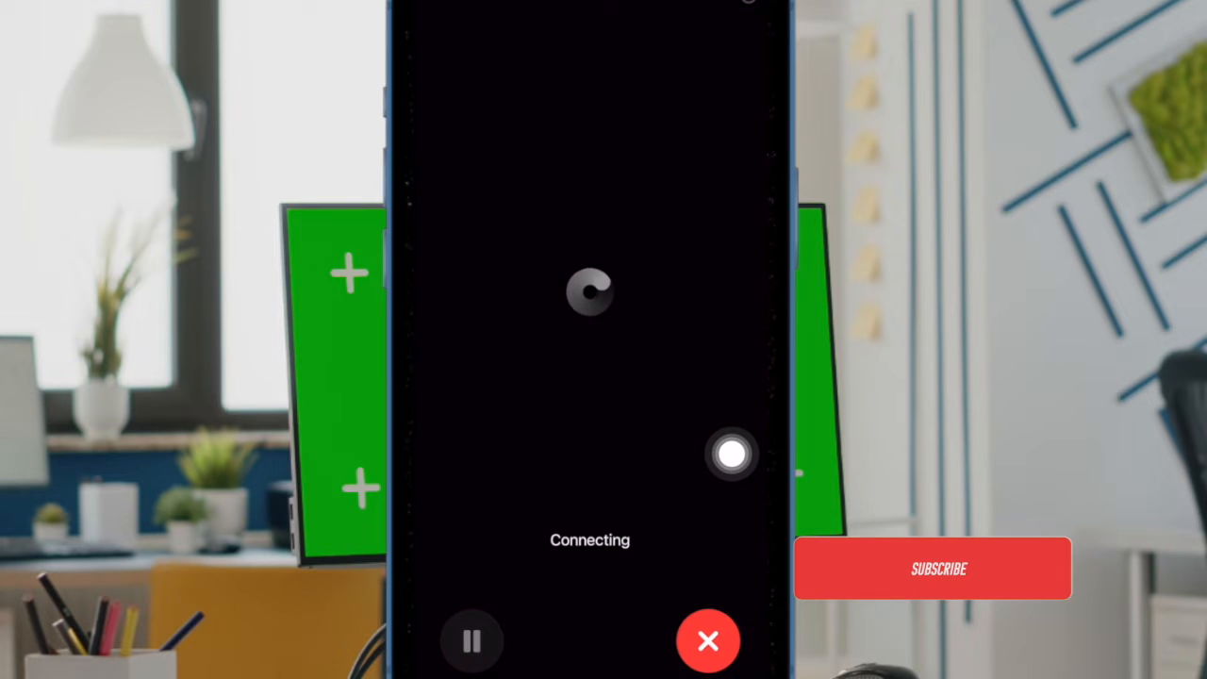
- End the connecting call to return to the 9:22 lock screen
click(934, 568)
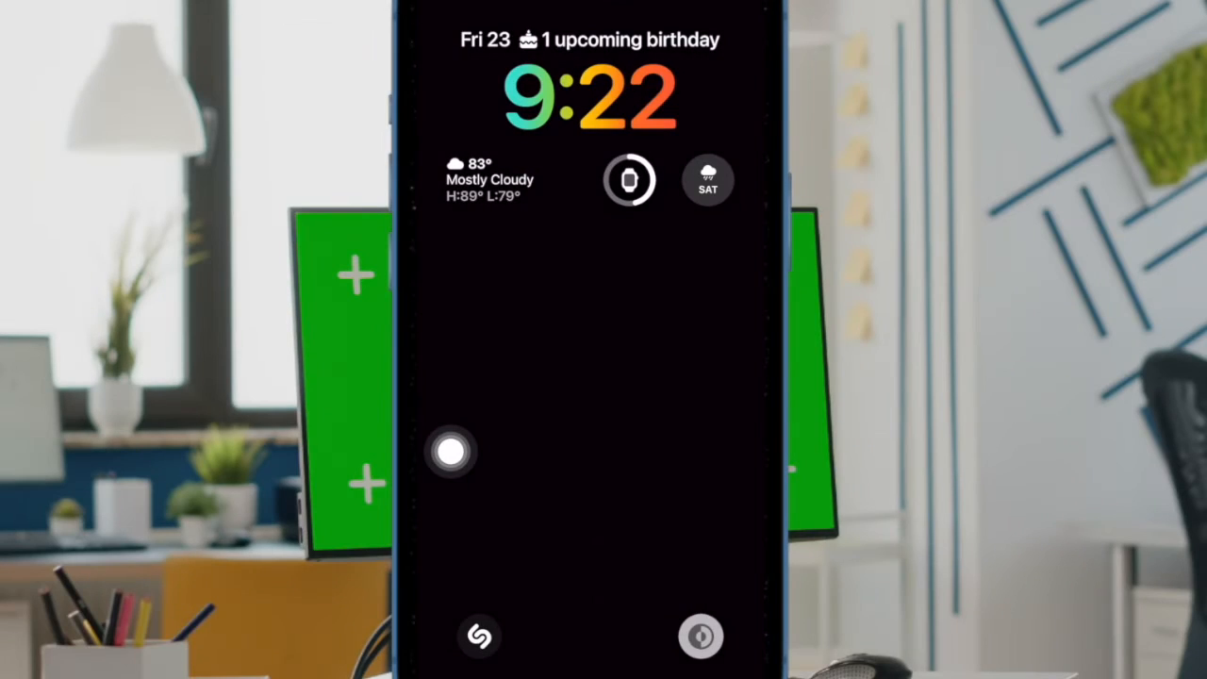
- Bring up the wallpaper gallery and start customizing the Color lock screen
drag(451, 450, 542, 346)
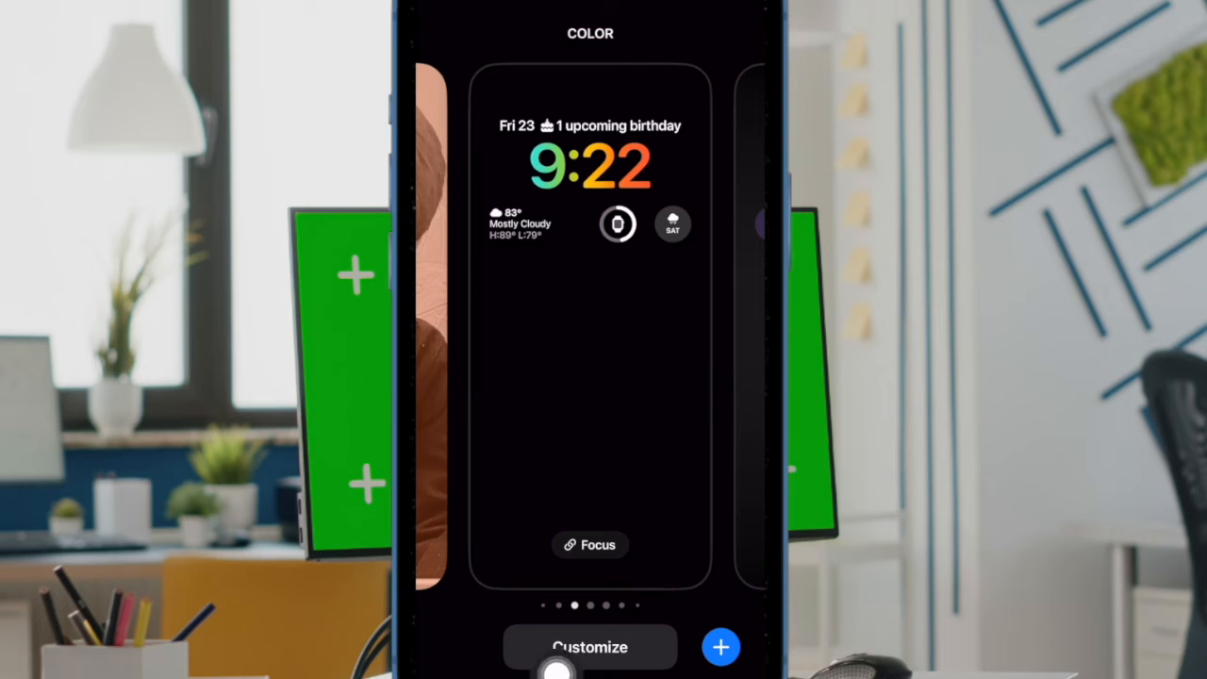
click(589, 647)
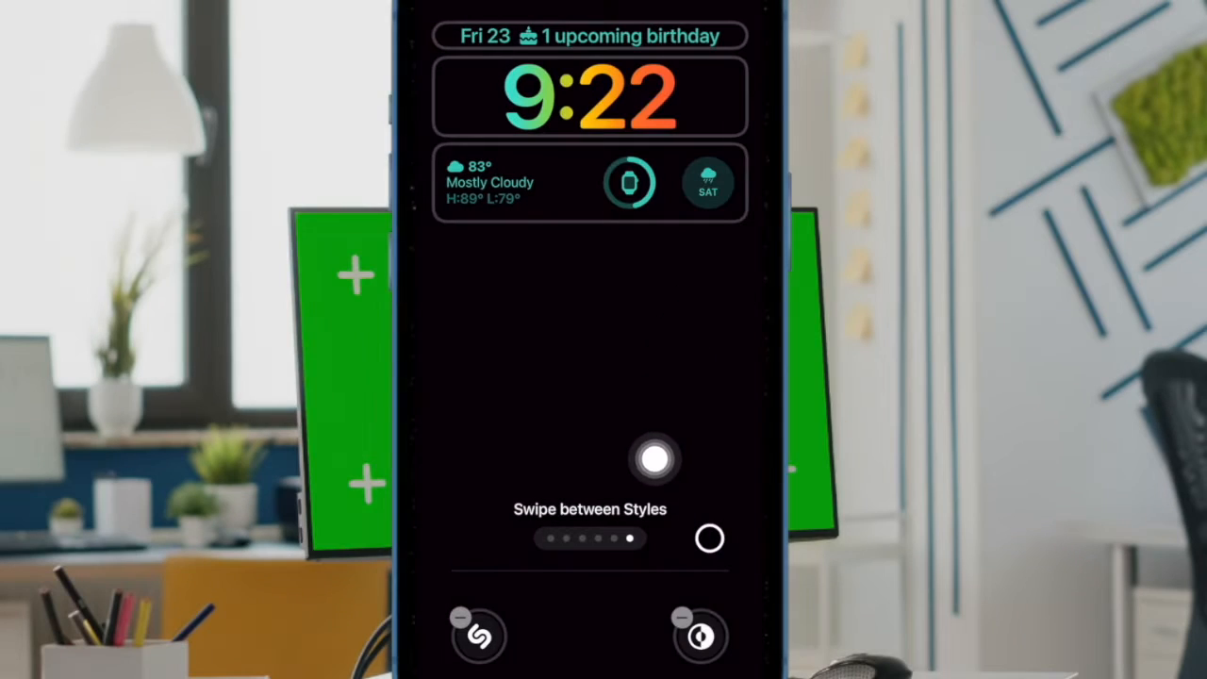
- Replace the right-hand lock screen shortcut with an Open App shortcut
drag(655, 460, 582, 540)
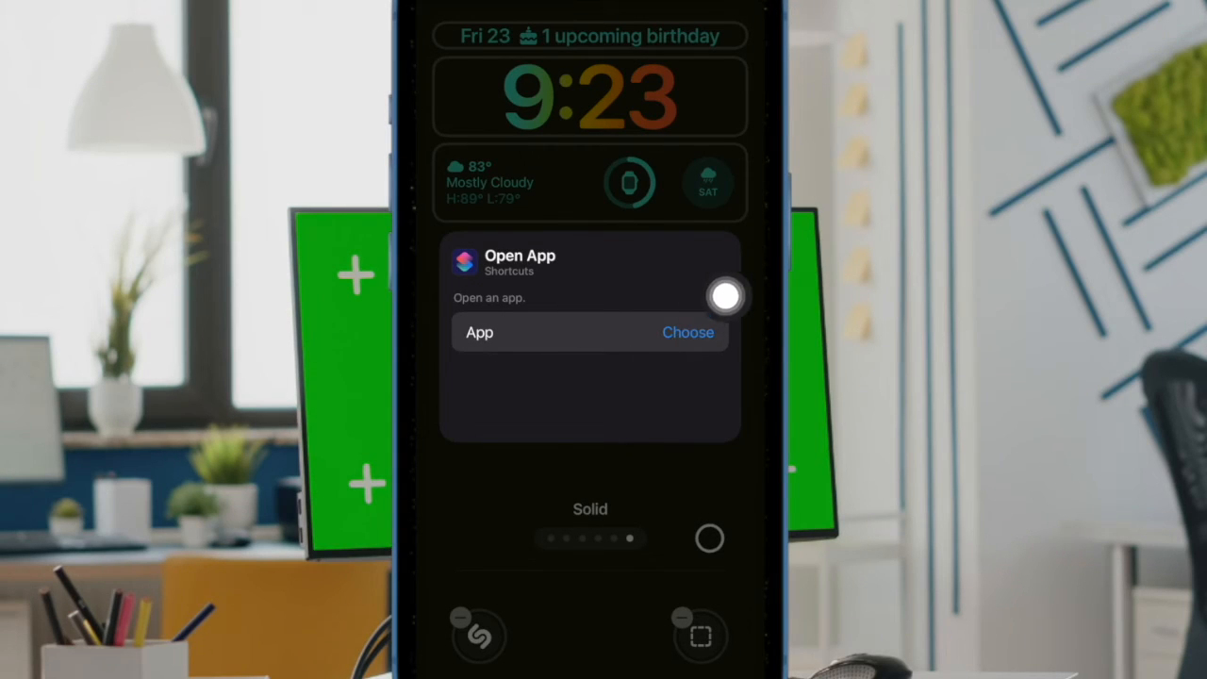
- Set the shortcut to open ChatGPT, then launch ChatGPT from the lock screen
click(688, 331)
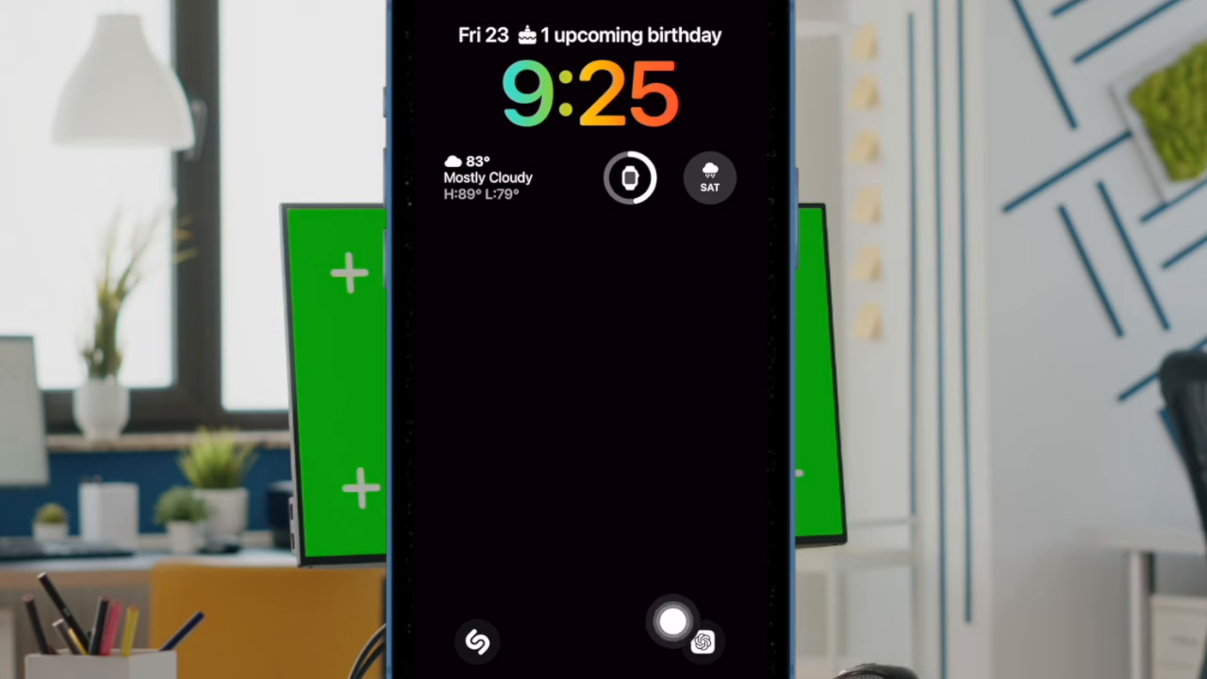
drag(672, 623, 731, 454)
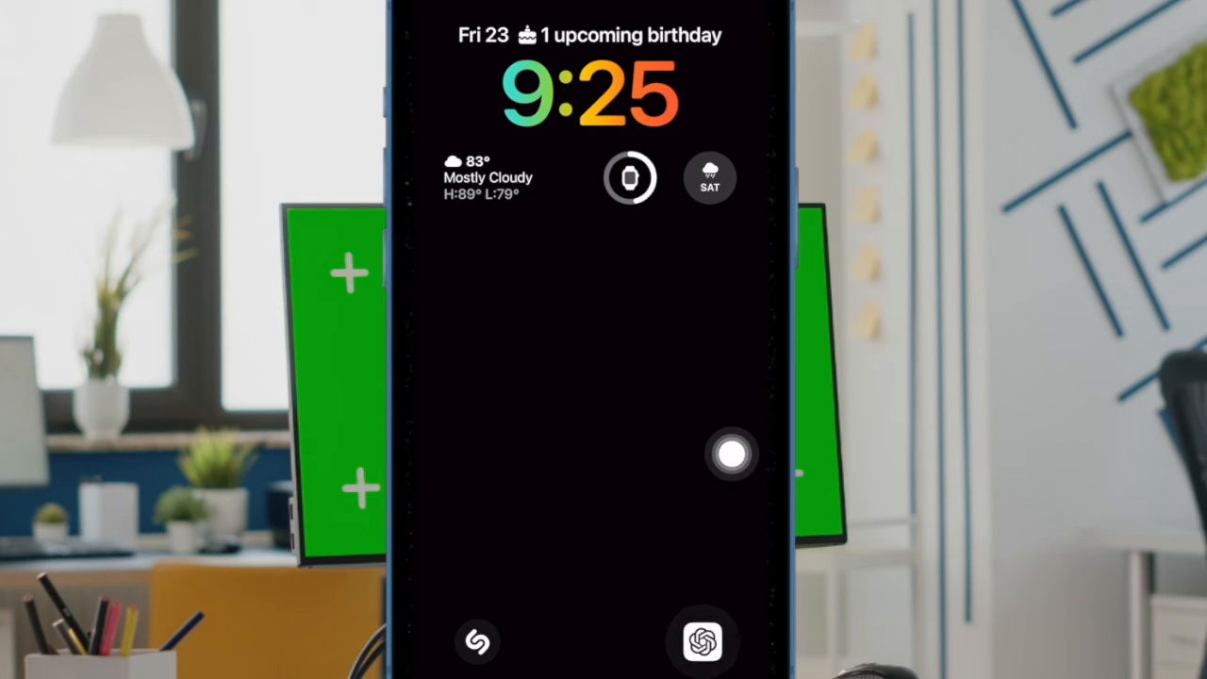
click(702, 642)
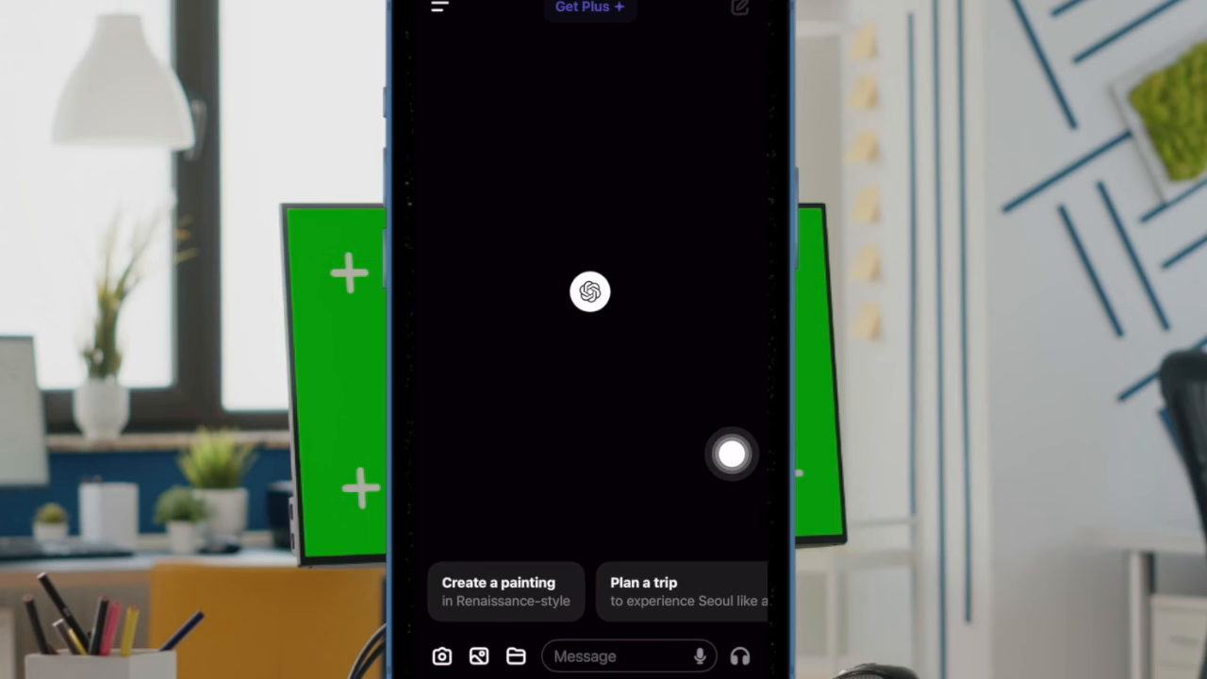